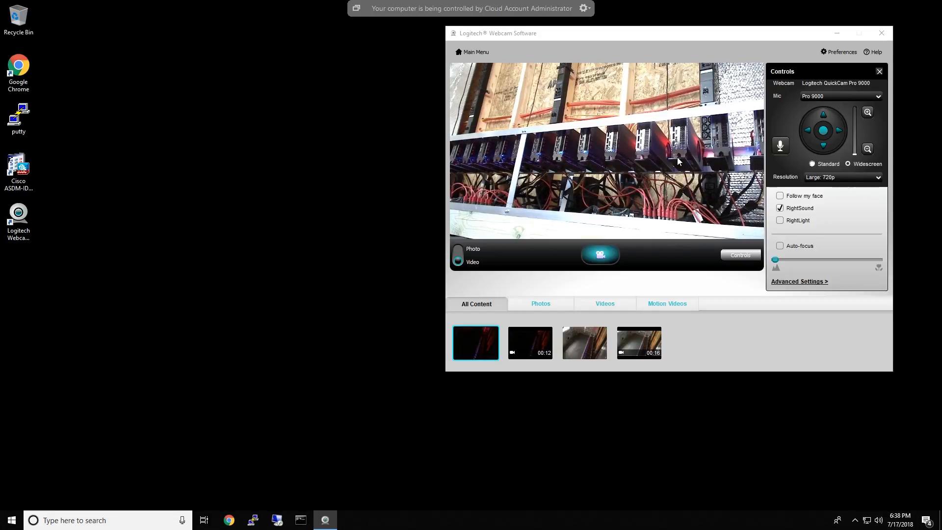
{"action": "mouse_move", "coordinate": [699, 141]}
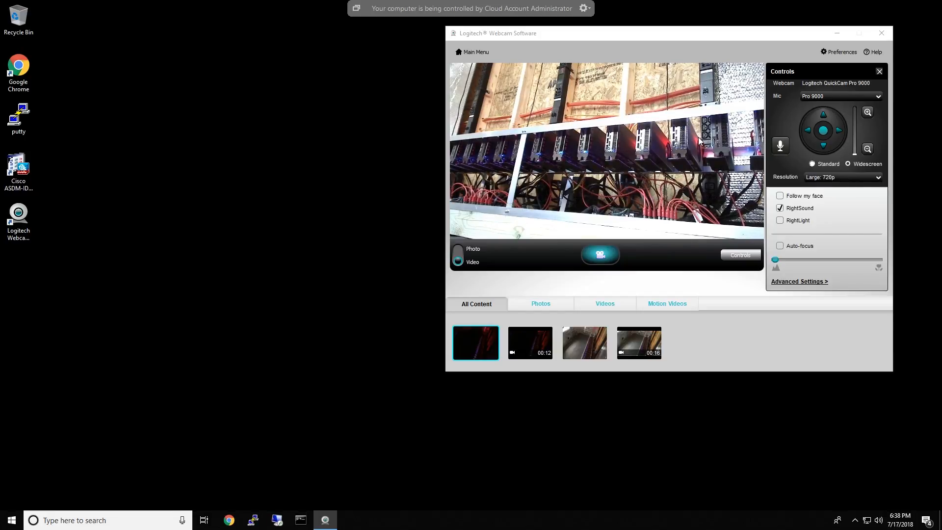